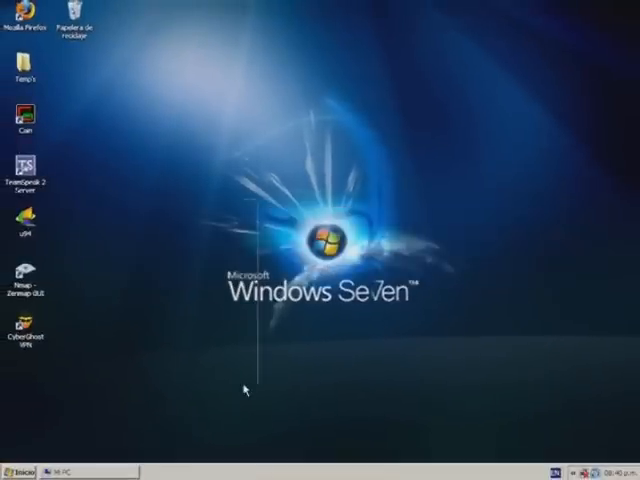
pyautogui.moveTo(236, 268)
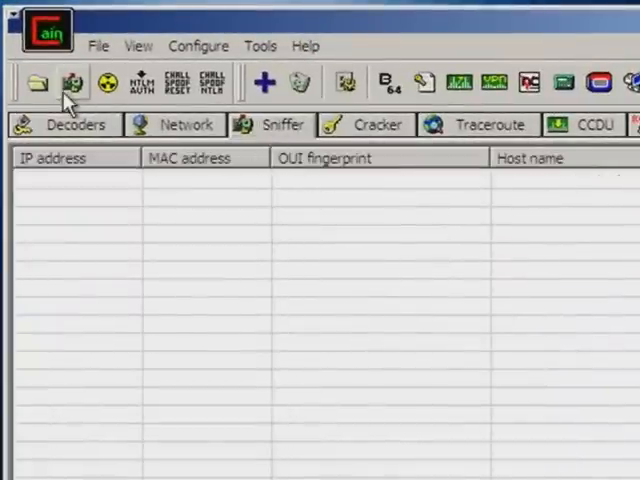
# Step: Scan MAC addresses for all hosts in the subnet and select the 192.168.88.254 host row
pyautogui.click(72, 84)
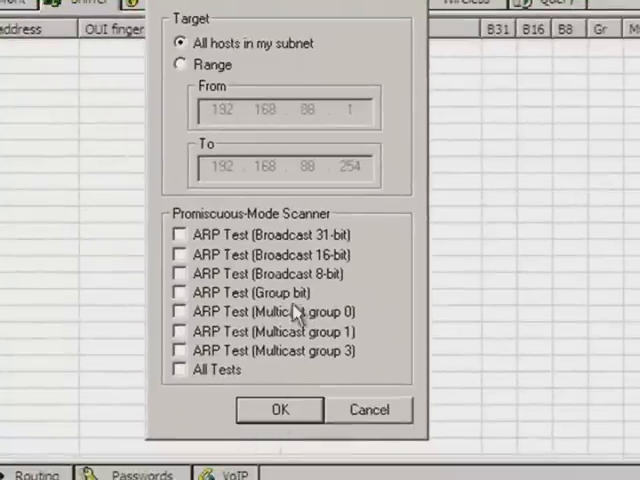
pyautogui.click(280, 408)
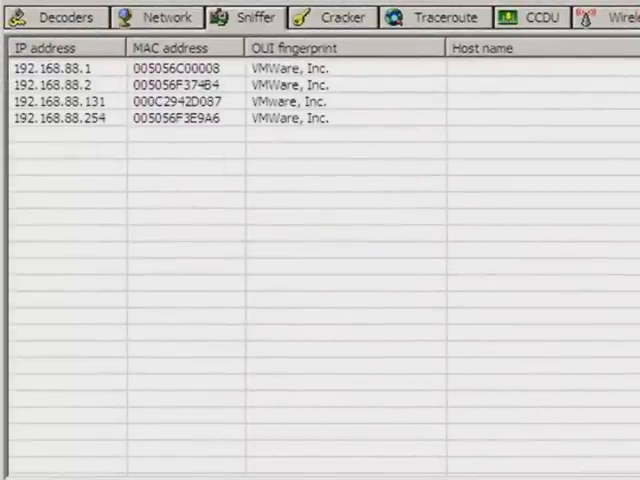
pyautogui.click(150, 116)
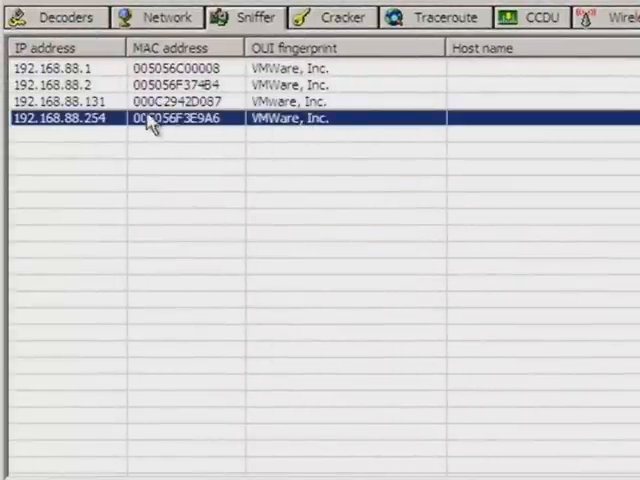
pyautogui.click(160, 100)
pyautogui.write('p')
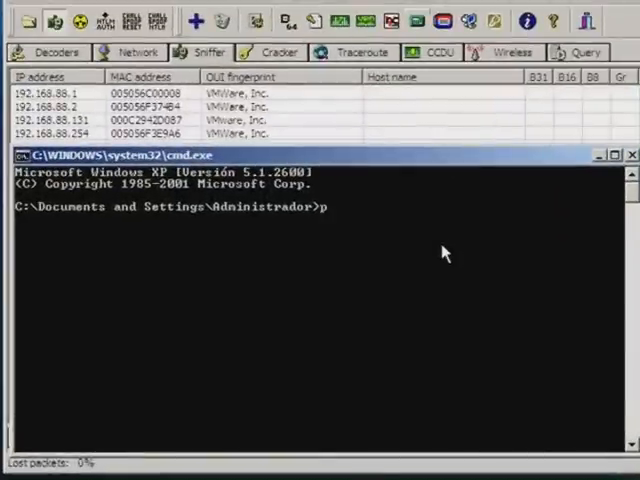
# Step: Run ping 192.168.88.131 and get four replies with 0% packet loss
pyautogui.write('ing 192')
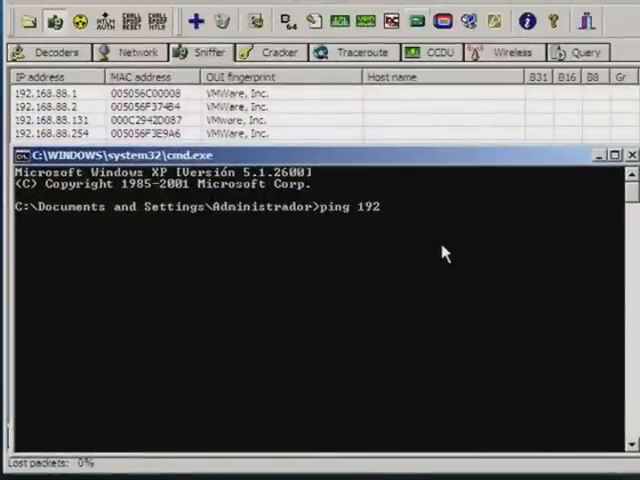
pyautogui.write('.168.88.131')
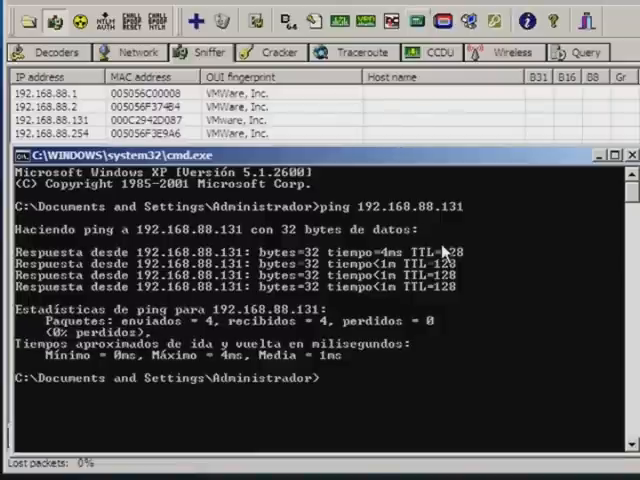
pyautogui.write('o')
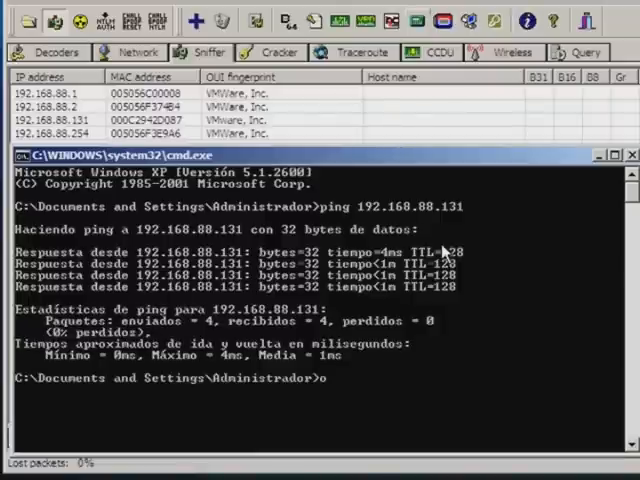
pyautogui.write('nli')
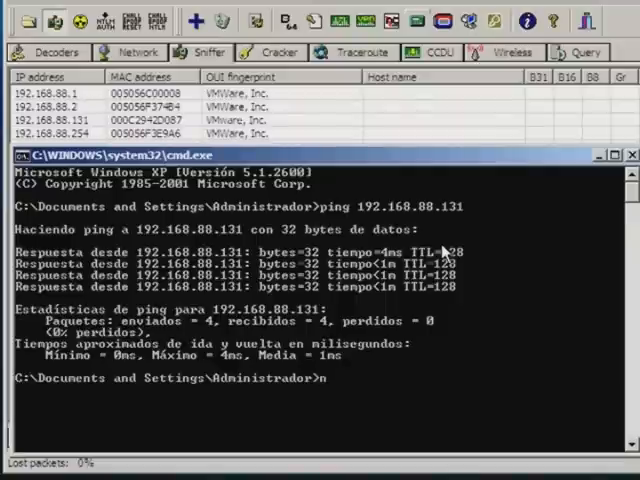
# Step: Run nbtstat -a 192.168.88.131 to show the target's NetBIOS table with SPOOFER in group CORE
pyautogui.write('btst')
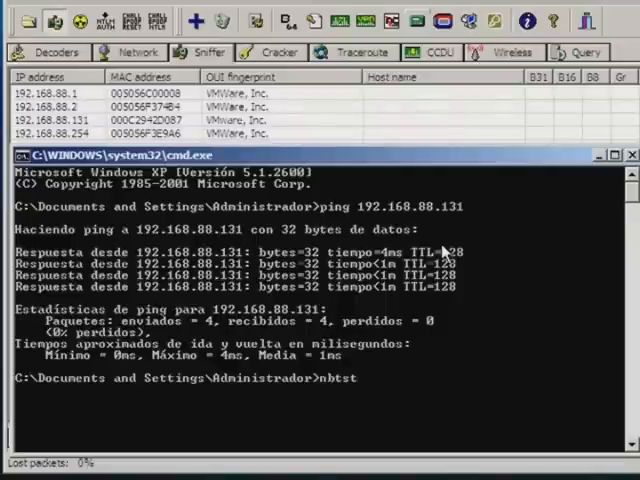
pyautogui.write('at')
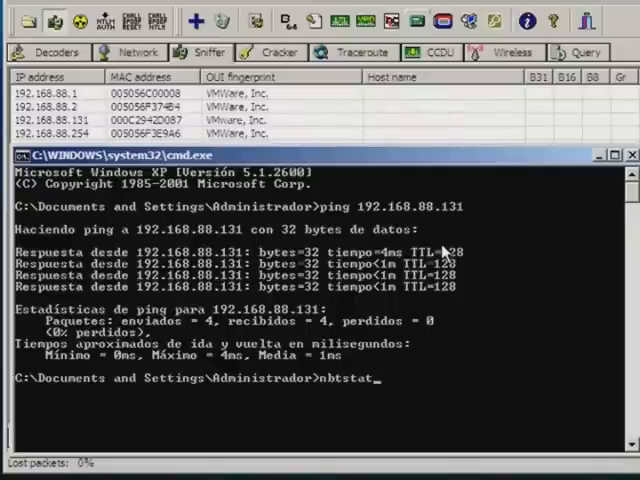
pyautogui.write('-a')
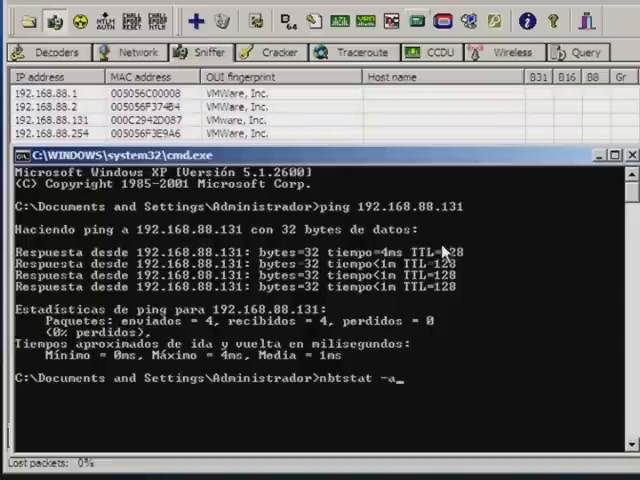
pyautogui.write('192.168.')
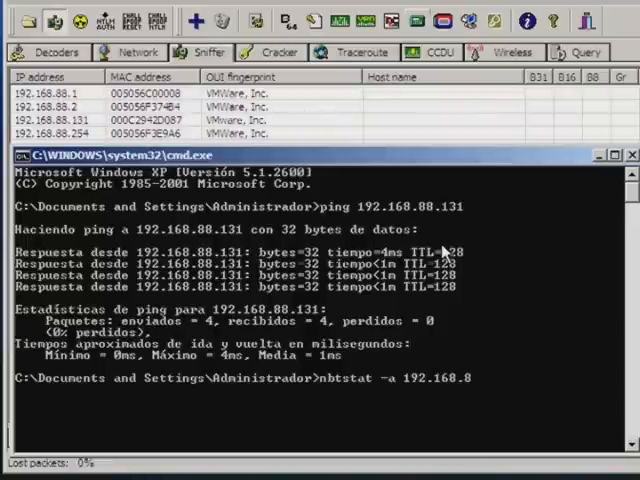
pyautogui.write('8.131')
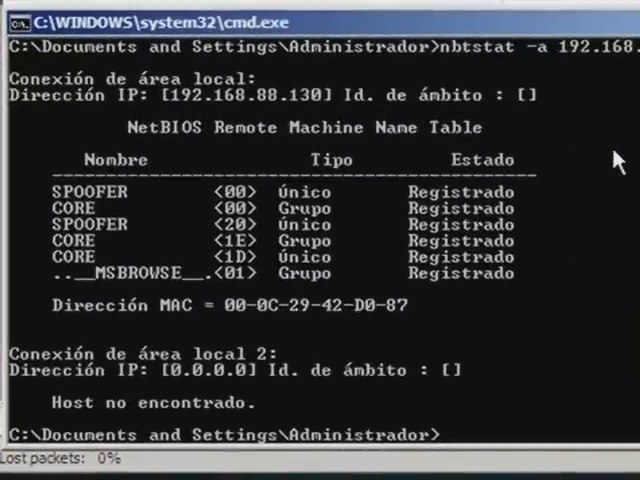
pyautogui.moveTo(72, 232)
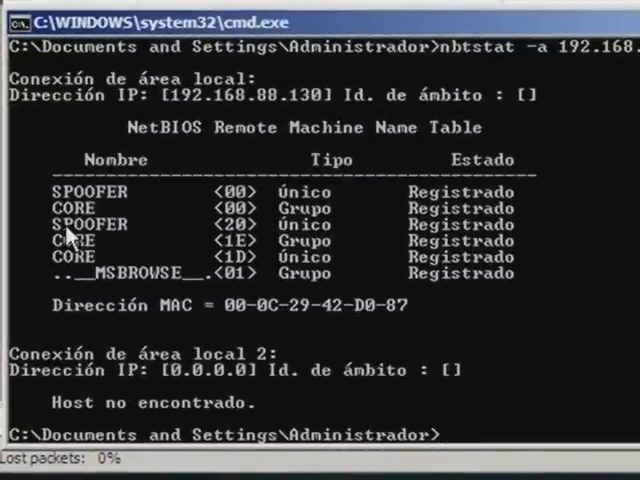
pyautogui.write('o')
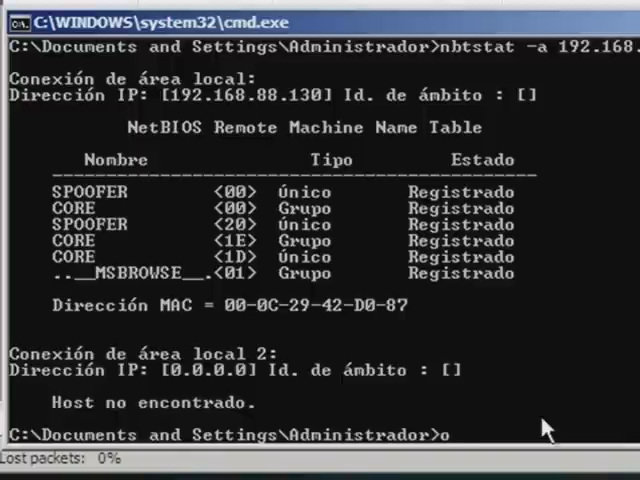
pyautogui.write('ur target = spoofer')
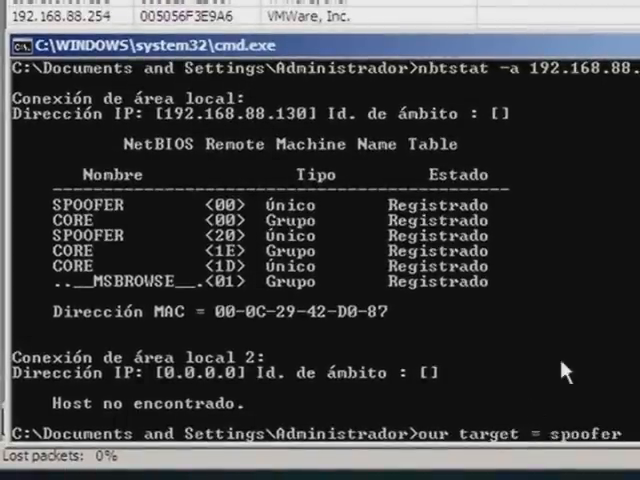
pyautogui.moveTo(570, 360)
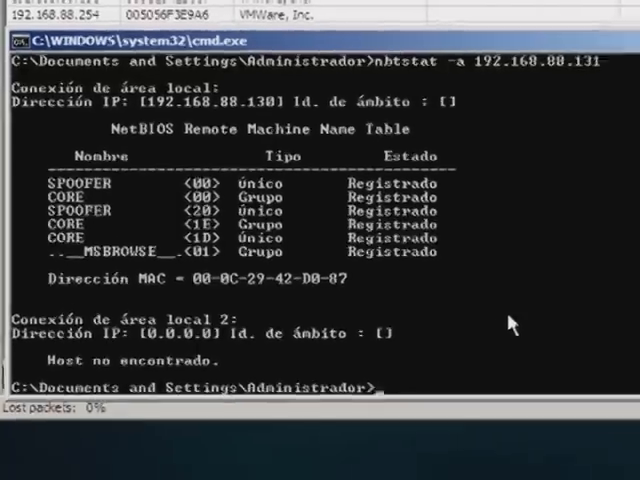
# Step: Run net view against the target, first mistyped as \\a92.168.88.131 (error 1231), then with the corrected address
pyautogui.write('n')
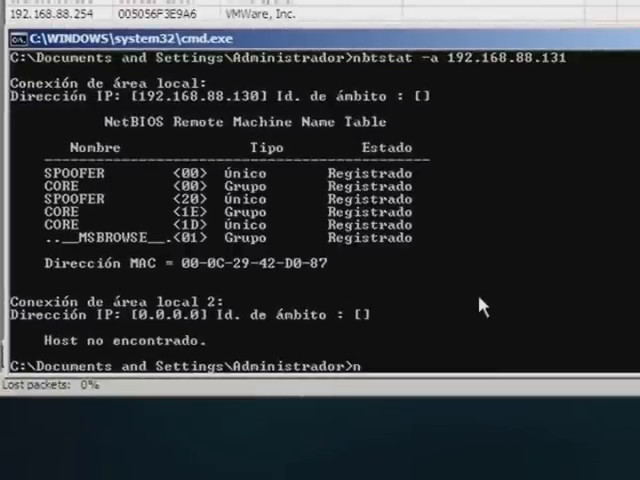
pyautogui.write('et view')
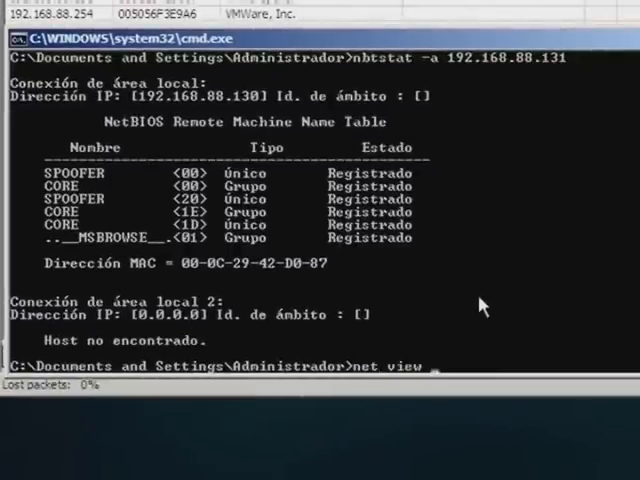
pyautogui.write('\\\\a')
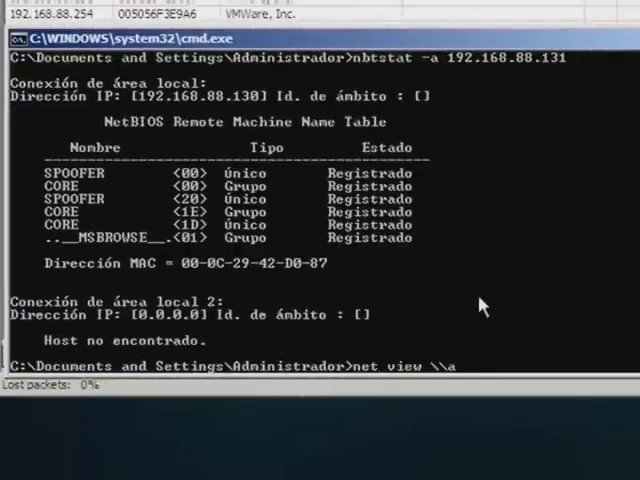
pyautogui.write('92.168.')
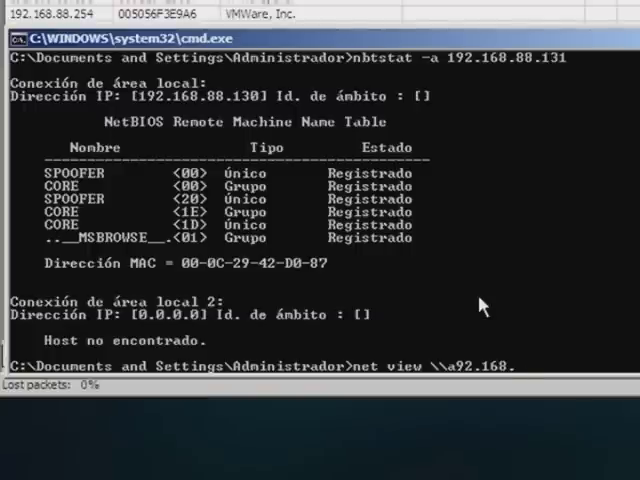
pyautogui.write('88.131')
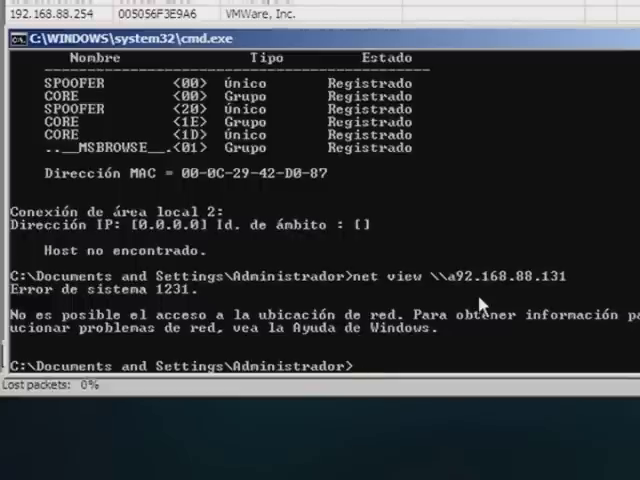
pyautogui.write('net view \\\\a92.168.88.131')
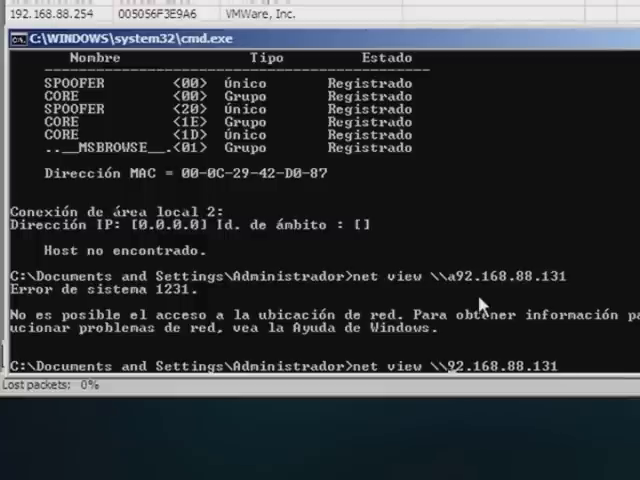
pyautogui.press('Return')
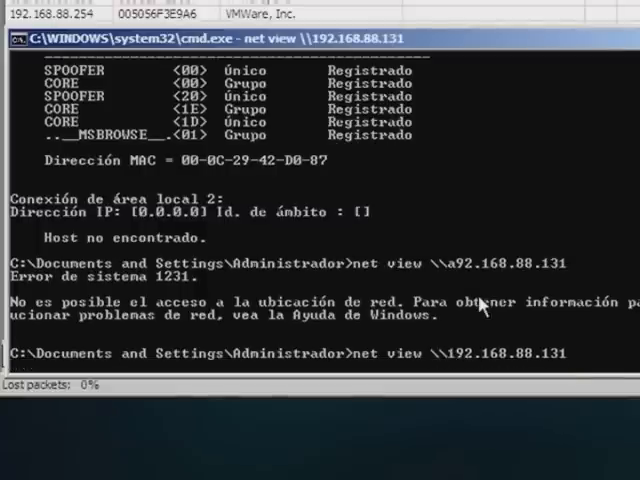
# Step: Map the target's C share as drive G: with net use G: \\192.168.88.131\C
pyautogui.press('Return')
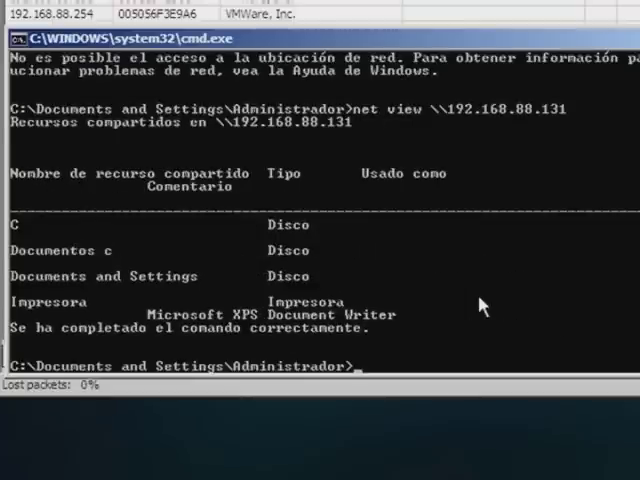
pyautogui.write('net u')
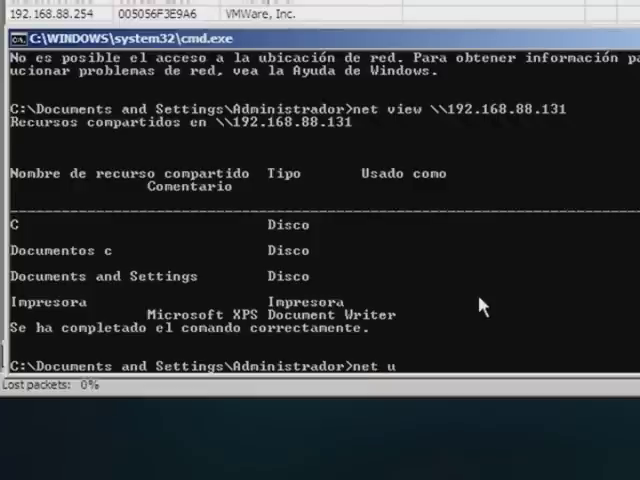
pyautogui.write('se')
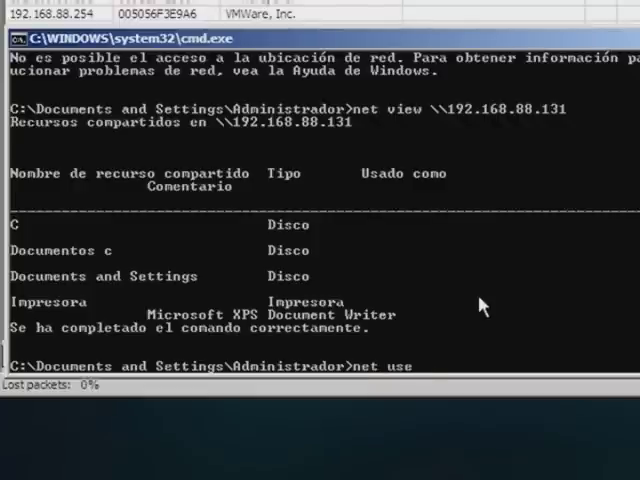
pyautogui.write('m')
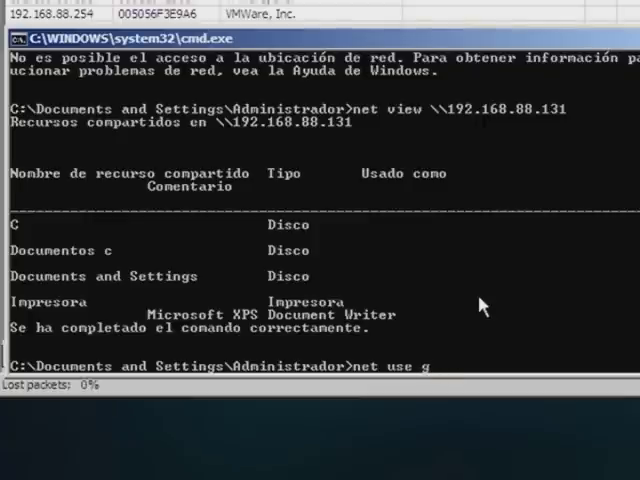
pyautogui.write(':')
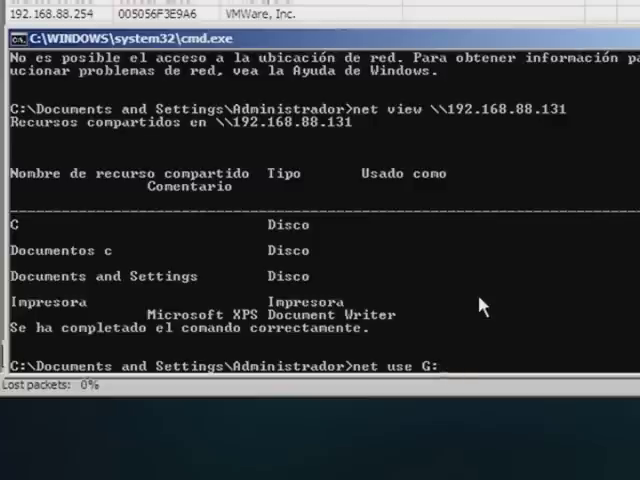
pyautogui.write('\\\\192')
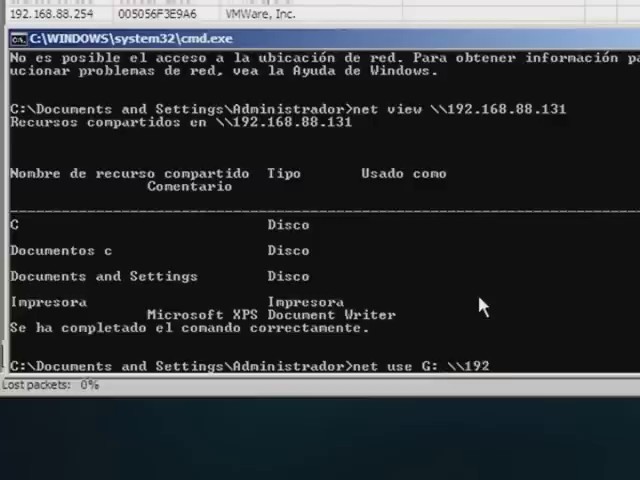
pyautogui.write('.168.88.13')
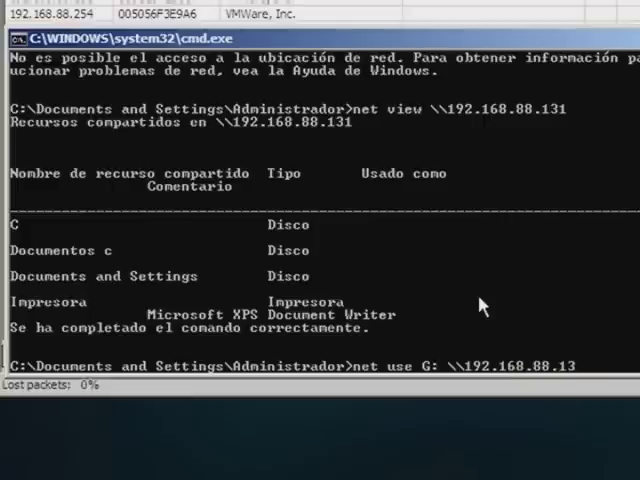
pyautogui.write('1\\')
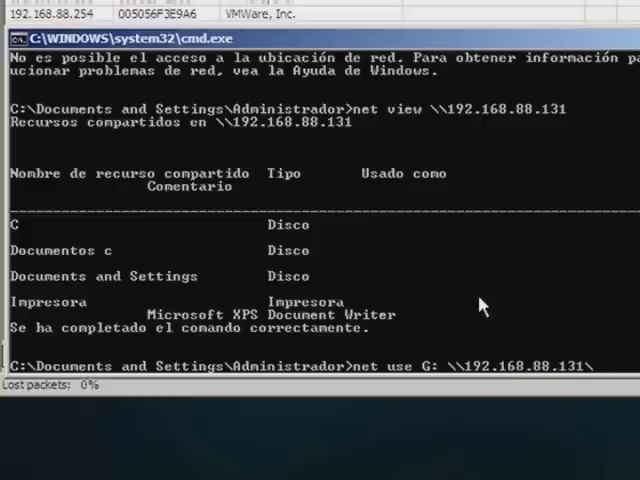
pyautogui.press('Return')
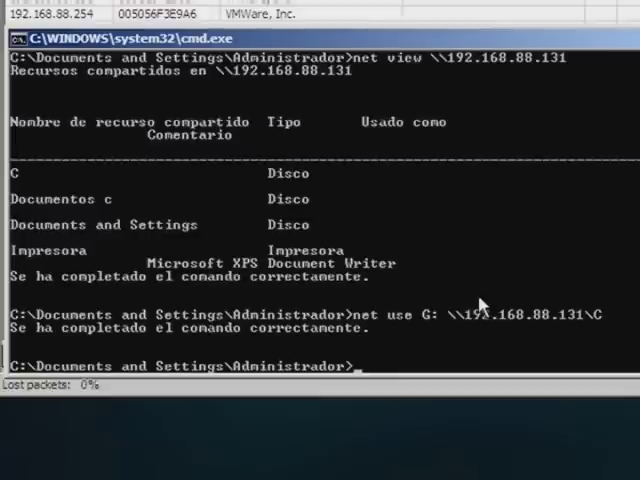
pyautogui.moveTo(484, 302)
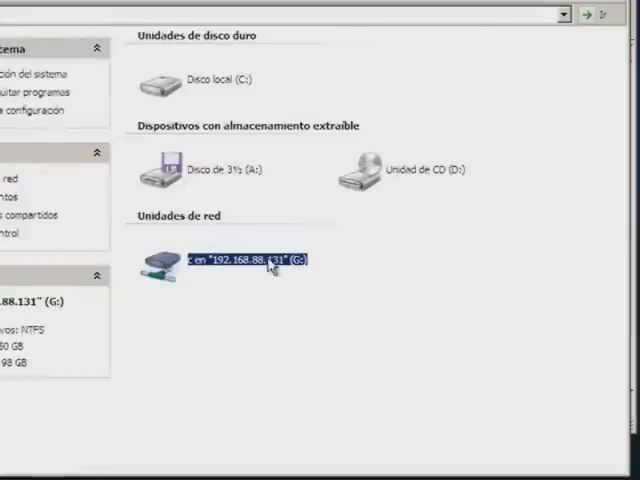
pyautogui.moveTo(376, 228)
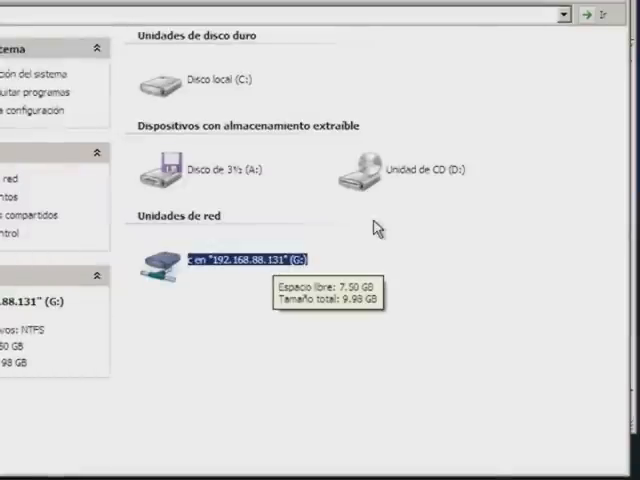